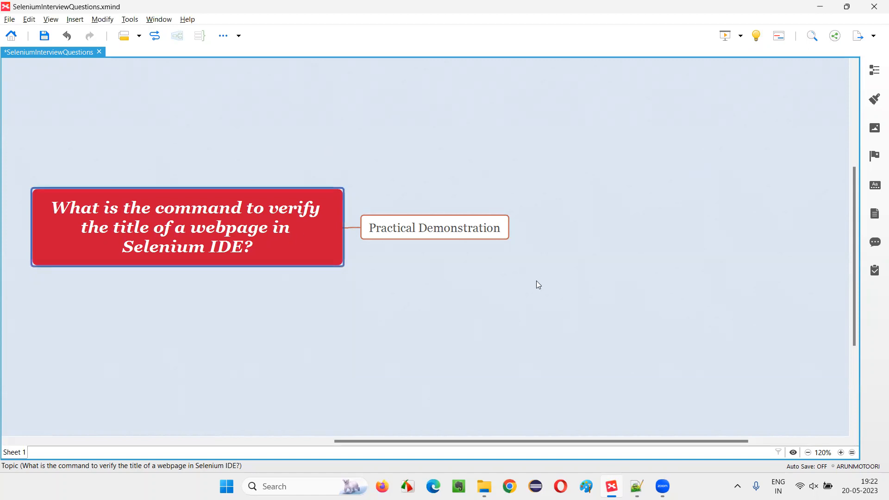
pyautogui.moveTo(479, 286)
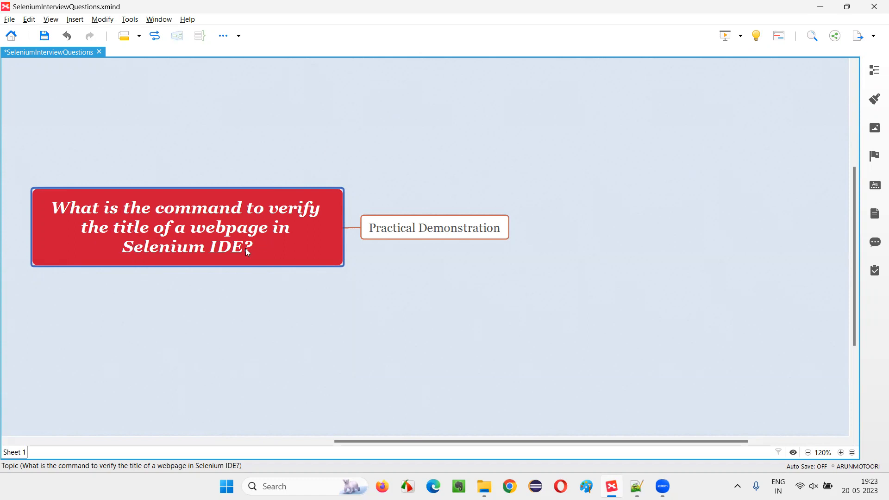
pyautogui.moveTo(238, 257)
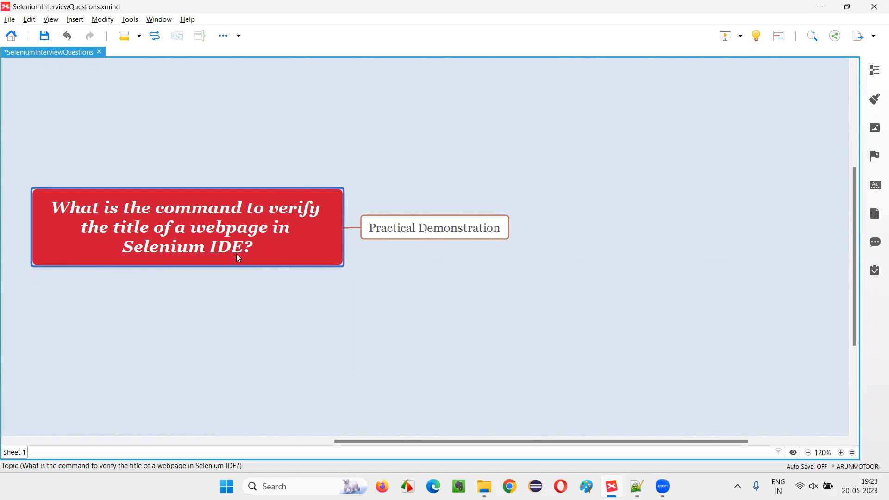
pyautogui.moveTo(192, 242)
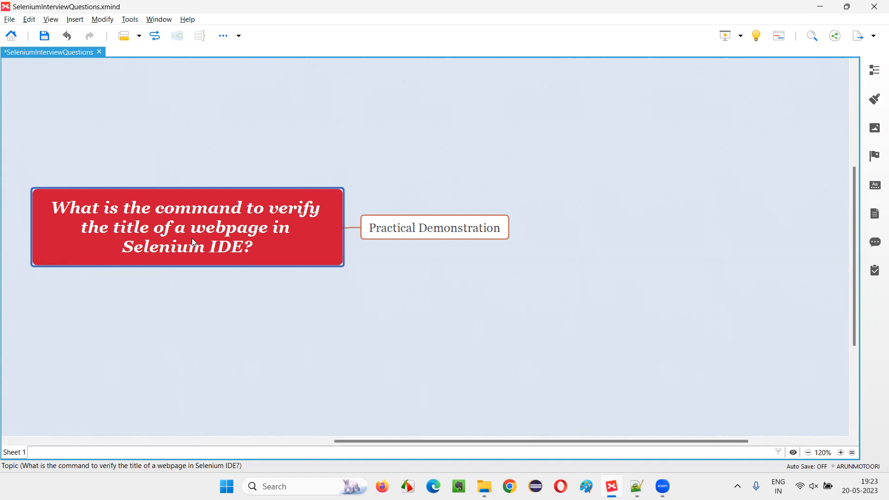
pyautogui.moveTo(205, 245)
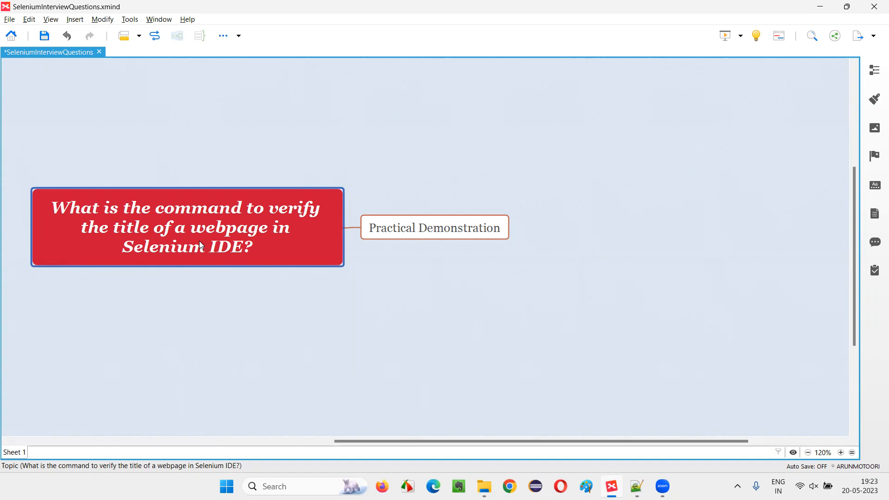
# Switch from the XMind topics to the Chrome demo store and open the DemoProj project in Selenium IDE.
pyautogui.click(434, 227)
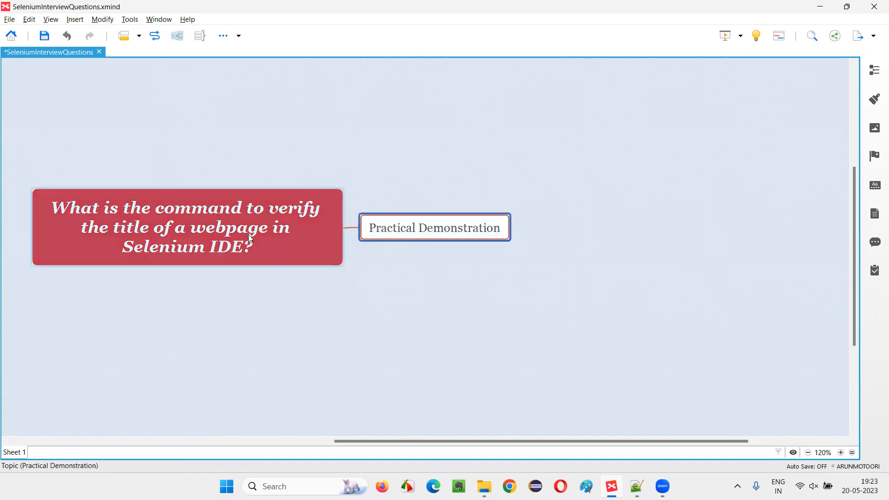
pyautogui.click(187, 227)
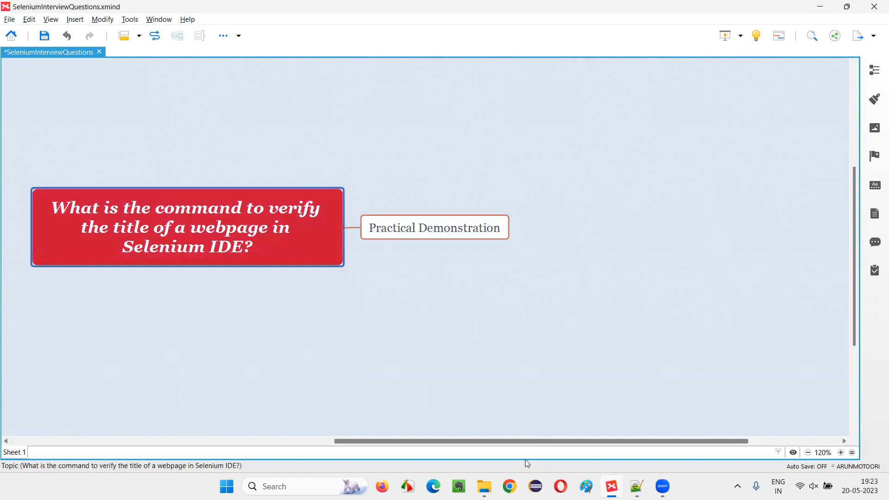
pyautogui.click(508, 487)
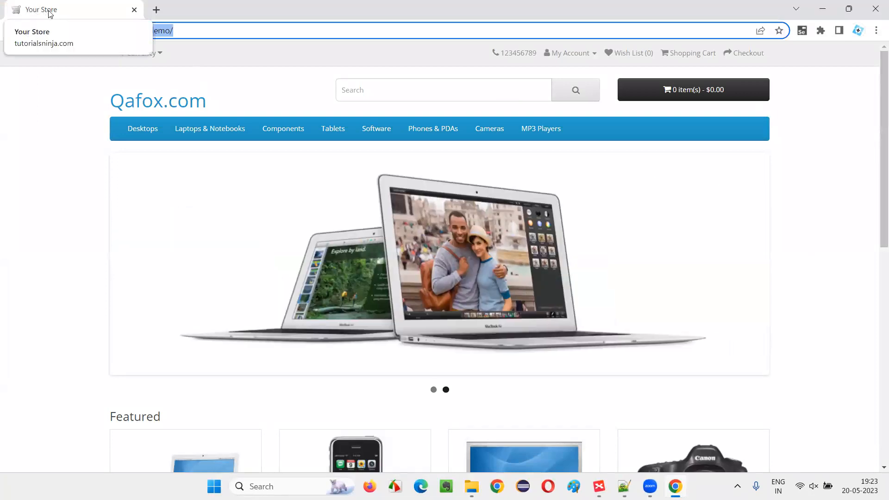
pyautogui.click(686, 487)
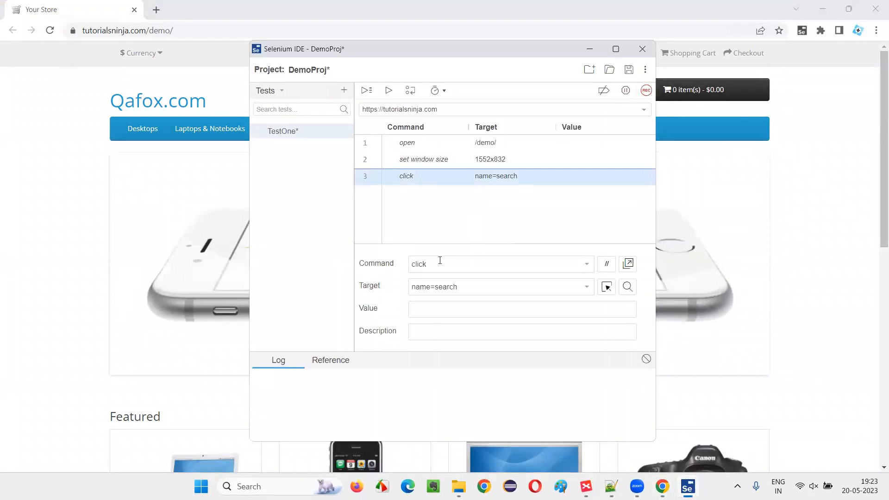
# Append an assert title command with target 'Your Store' after TestOne's click step.
pyautogui.click(498, 264)
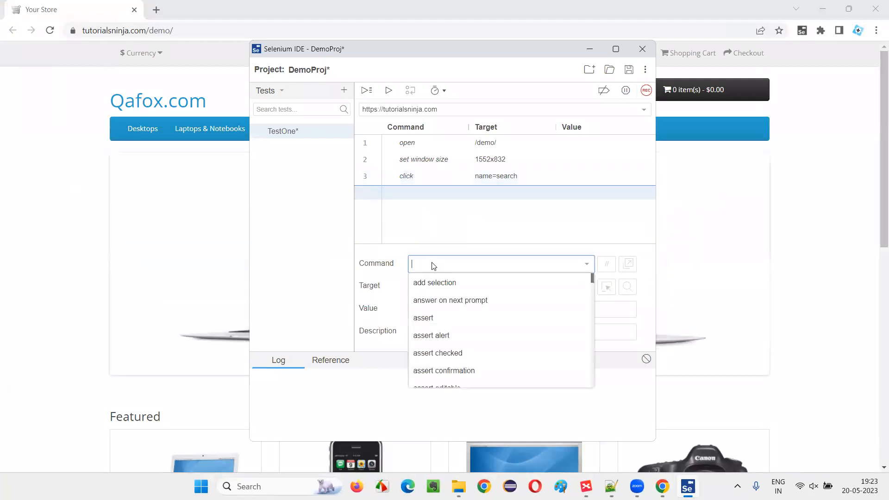
pyautogui.moveTo(310, 144)
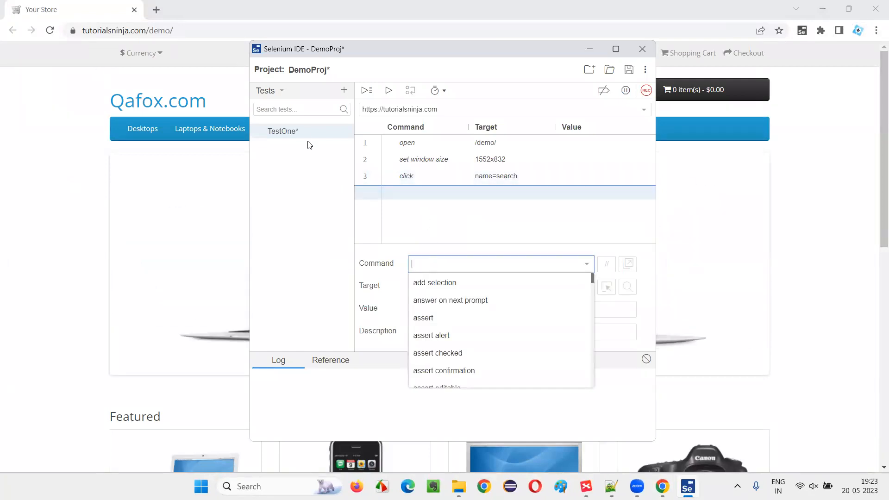
pyautogui.write('assert title')
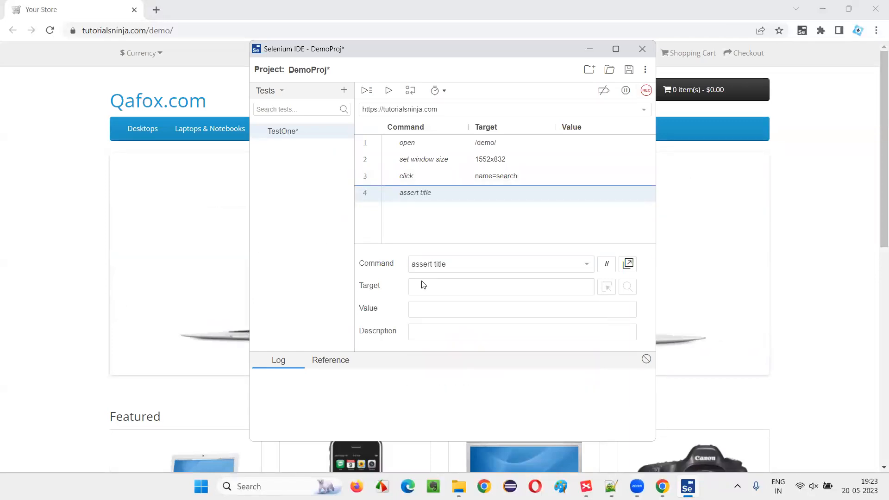
pyautogui.click(330, 360)
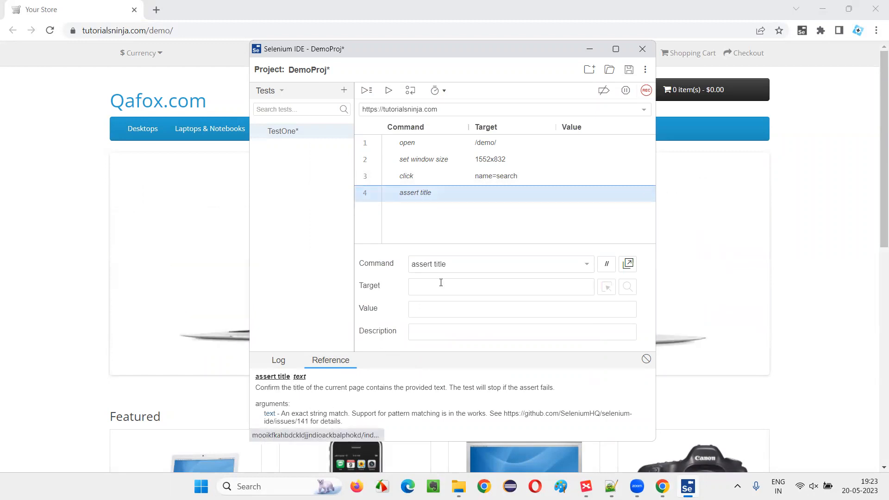
pyautogui.click(500, 286)
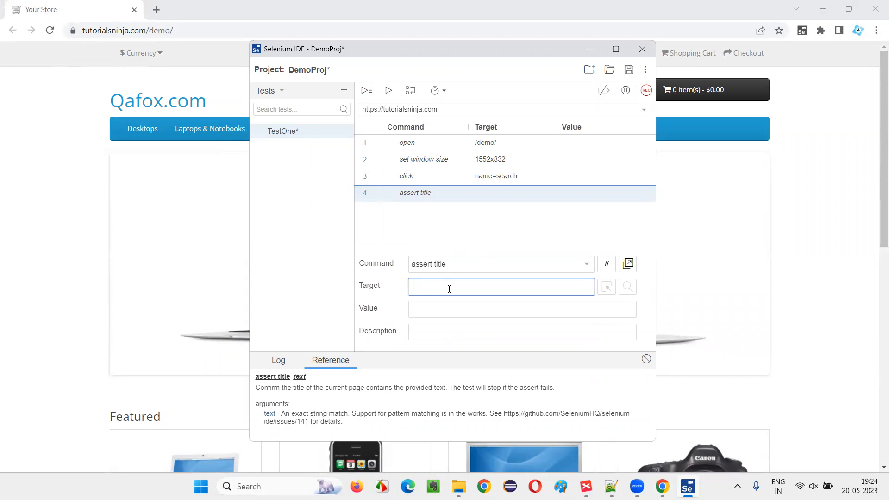
pyautogui.write('Your Store')
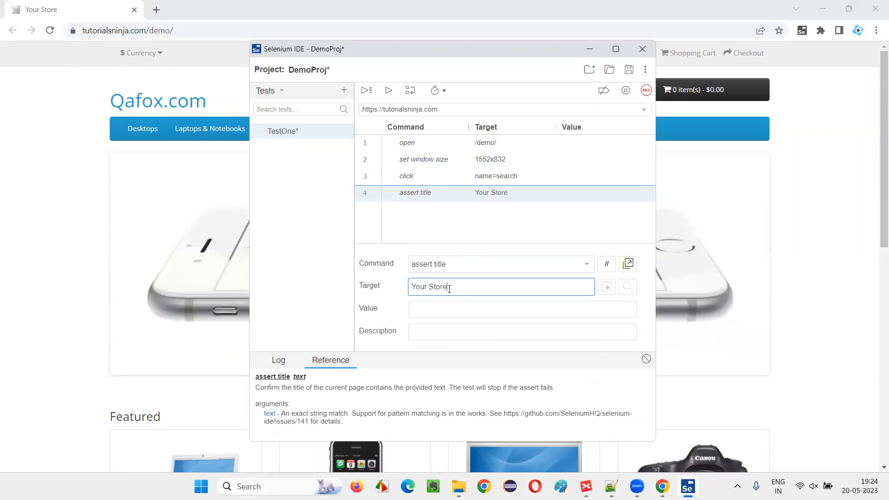
# Delete the click name=search step, run TestOne, and check the log results.
pyautogui.click(406, 176)
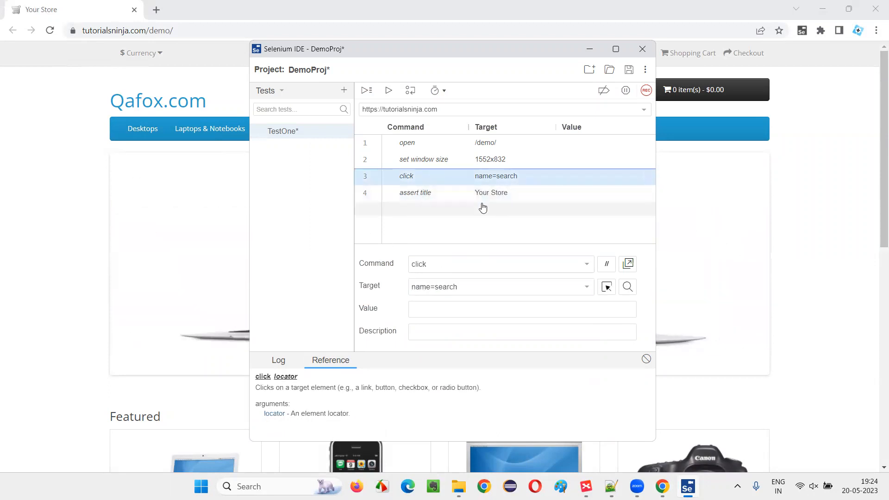
pyautogui.click(388, 90)
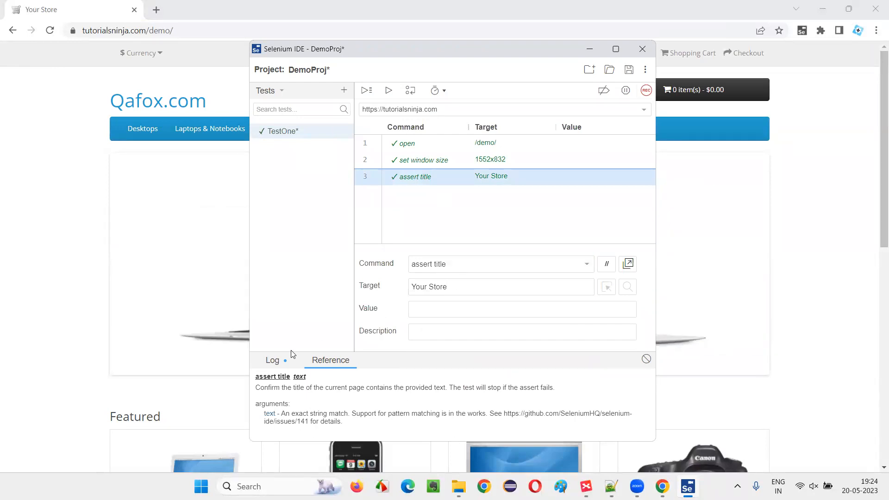
pyautogui.click(387, 90)
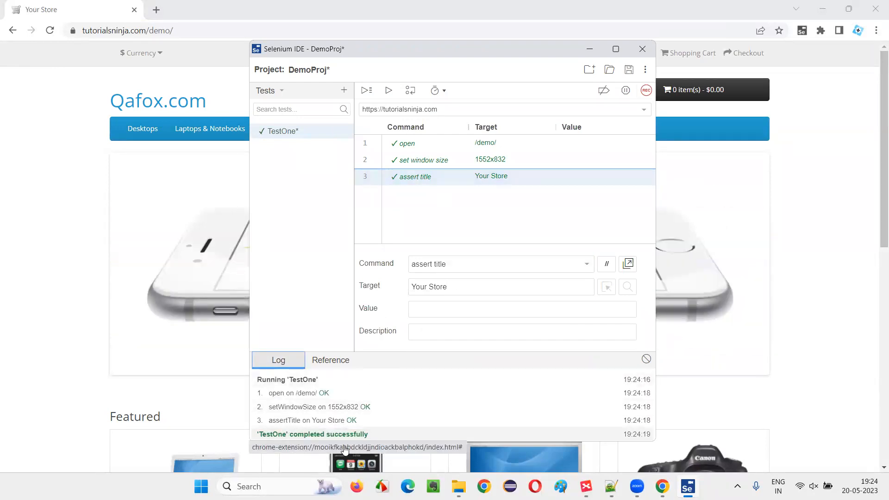
pyautogui.click(496, 264)
pyautogui.write('verify')
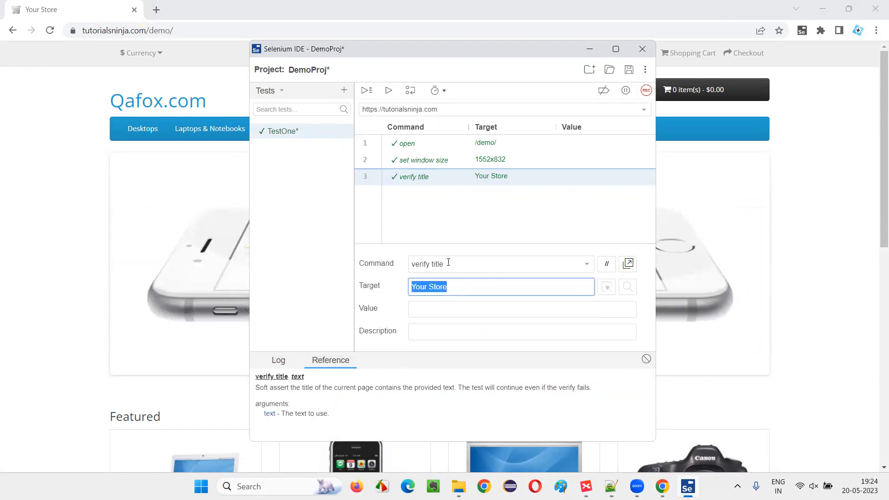
pyautogui.moveTo(389, 91)
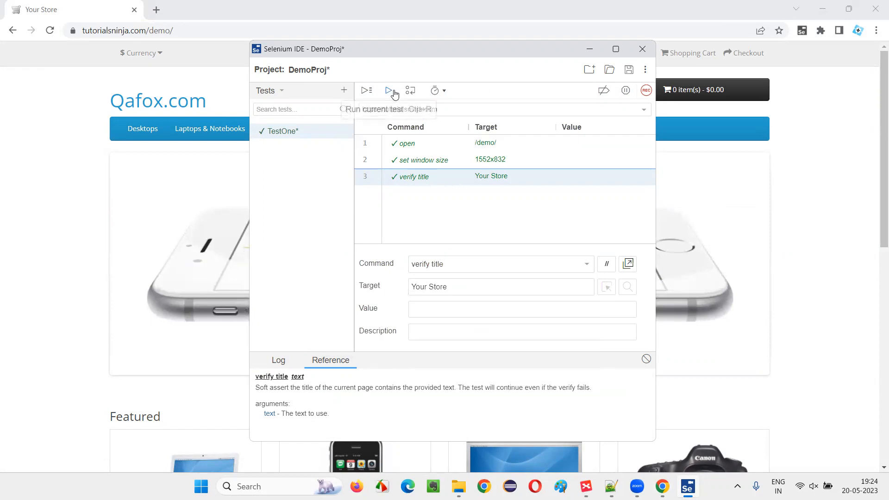
# Rerun TestOne with the title check switched to verify title 'Your Store'.
pyautogui.click(390, 91)
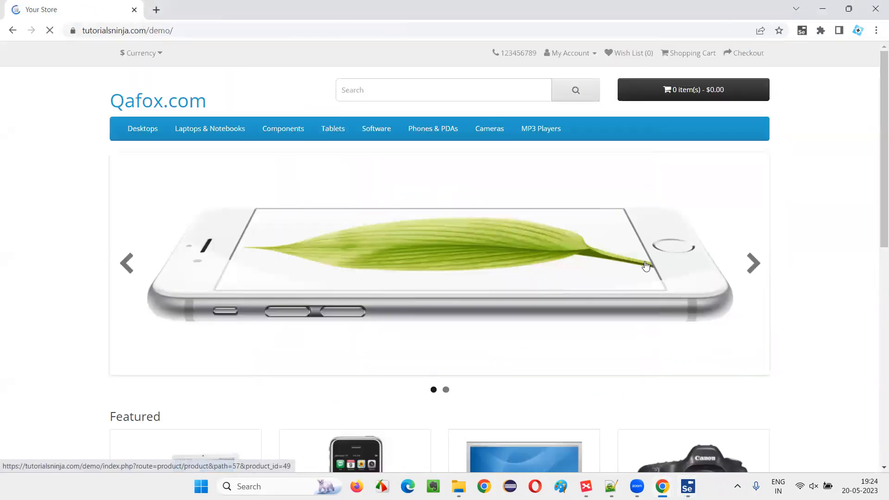
# Return to the XMind map showing the title-verification question and its Practical Demonstration subtopic.
pyautogui.click(687, 486)
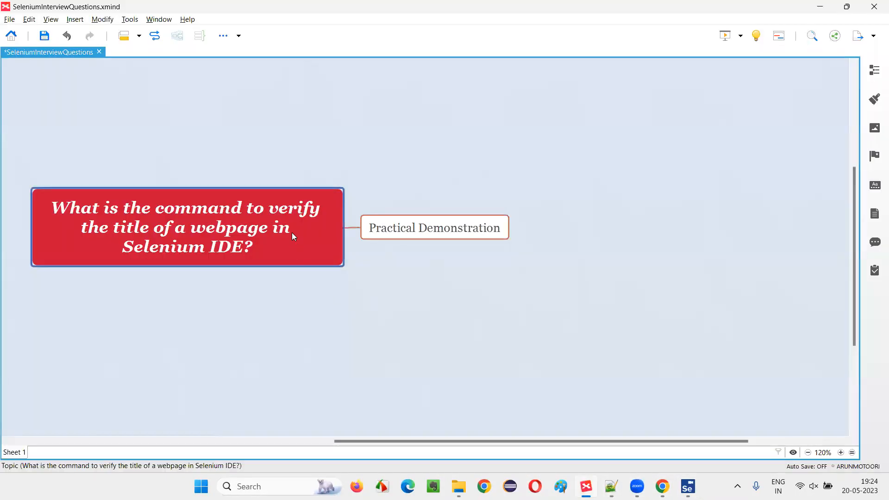
pyautogui.moveTo(210, 248)
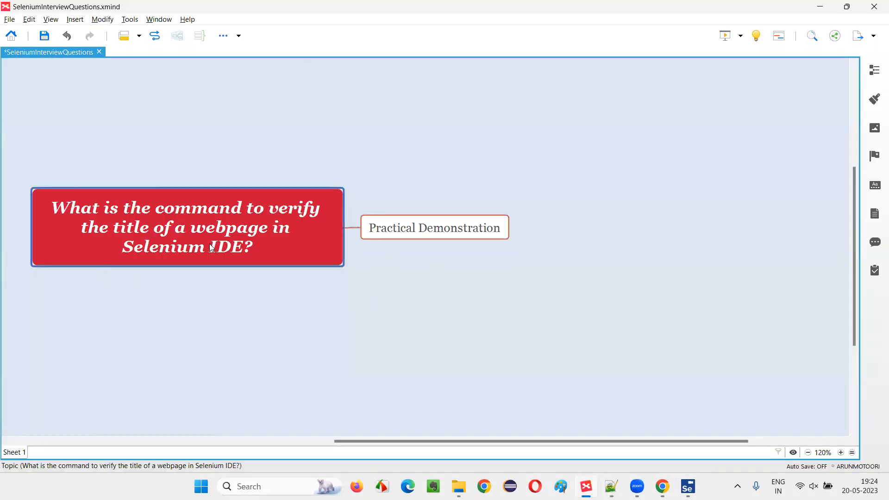